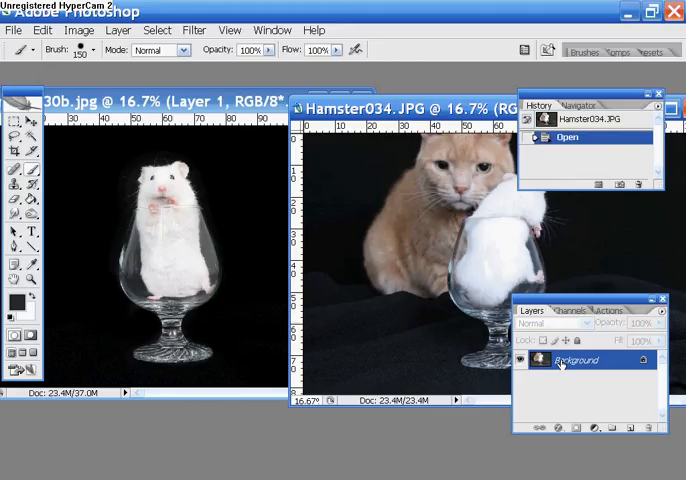
- Drag the Hamster034 cat photo into Hamster030b.jpg as a new layer
{"action": "double_click", "coordinate": [578, 360]}
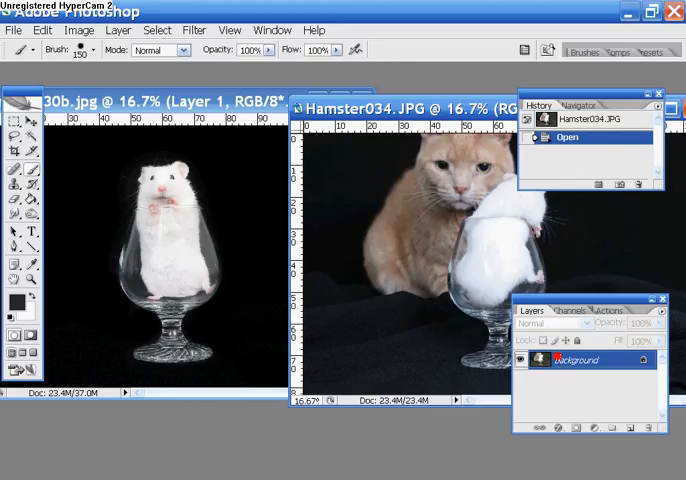
{"action": "left_click_drag", "start_coordinate": [105, 197], "coordinate": [250, 210]}
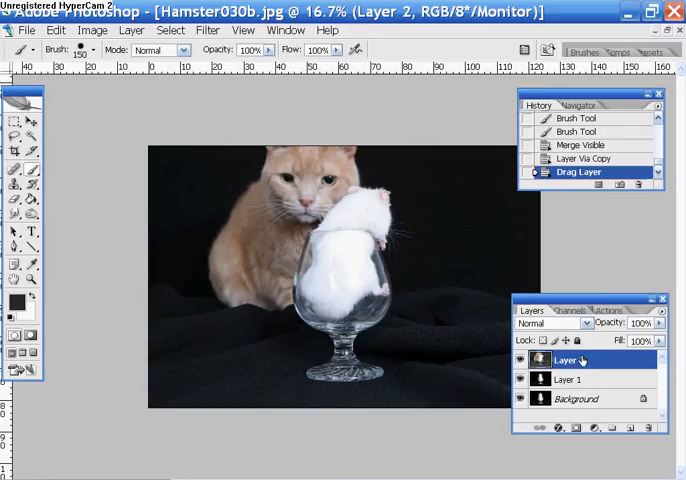
- Bring Layer 1 (hamster in glass) above Layer 2 and set its opacity to 72%
{"action": "double_click", "coordinate": [568, 361]}
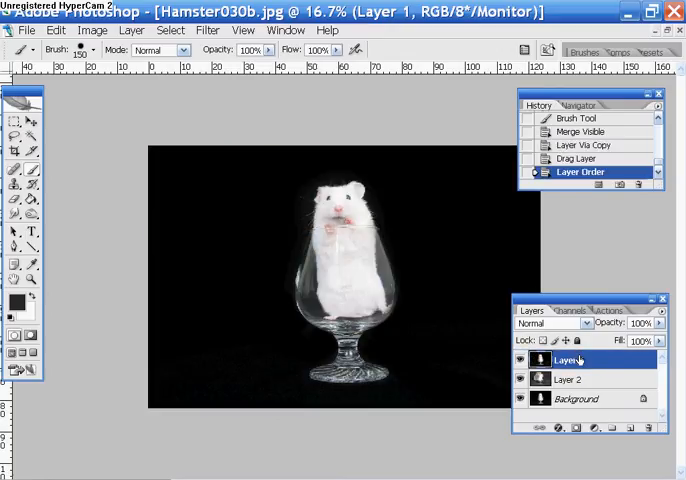
{"action": "left_click", "coordinate": [520, 361]}
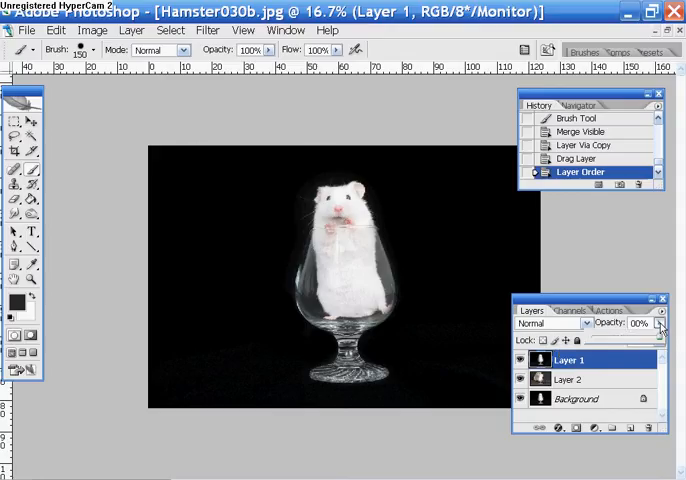
{"action": "mouse_move", "coordinate": [643, 342]}
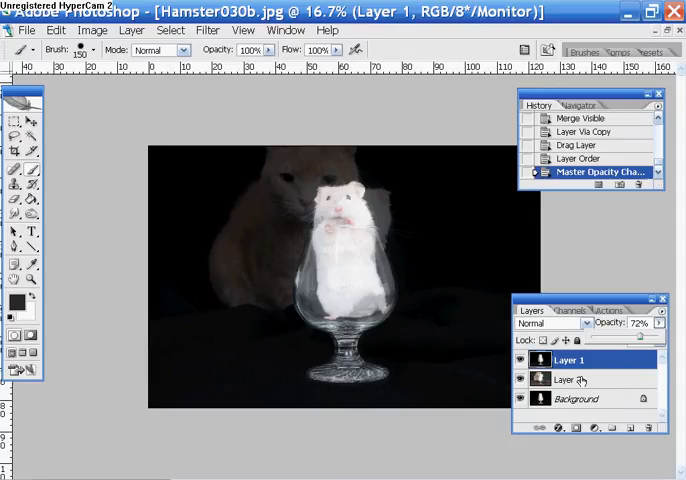
{"action": "mouse_move", "coordinate": [580, 380]}
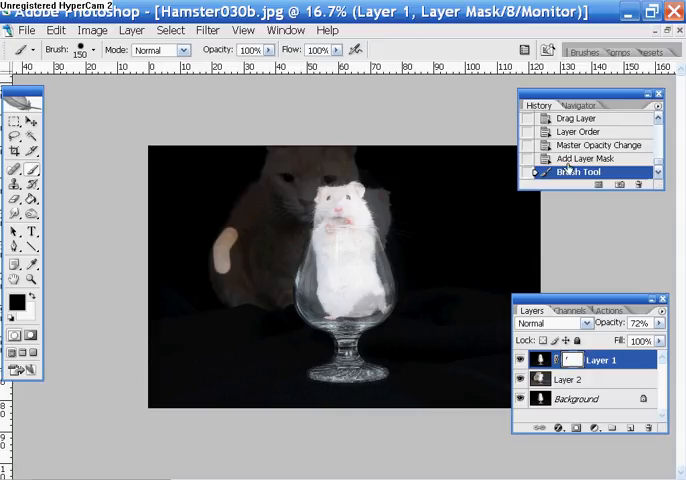
- Undo the test stroke, then paint the mask with a soft 300 px brush to reveal the cat's head
{"action": "left_click", "coordinate": [583, 158]}
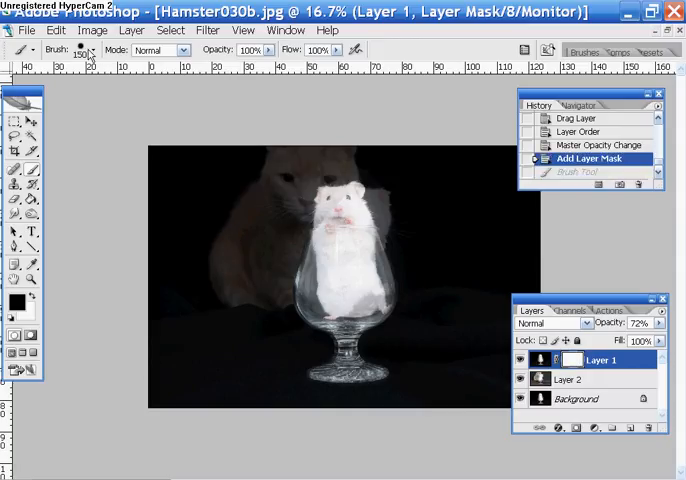
{"action": "left_click", "coordinate": [96, 50]}
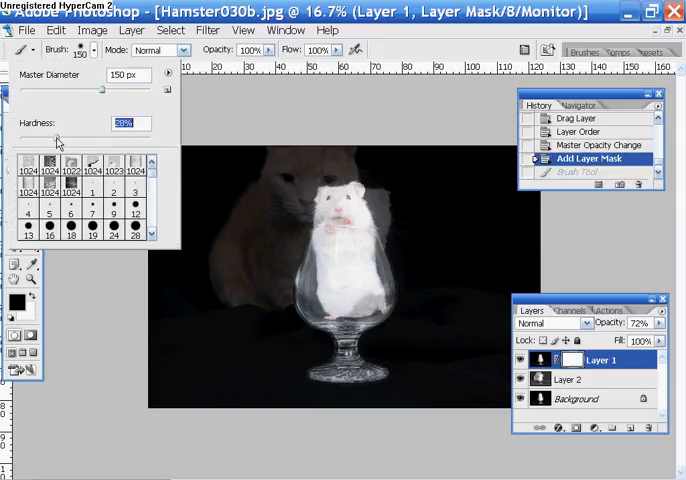
{"action": "left_click", "coordinate": [255, 237]}
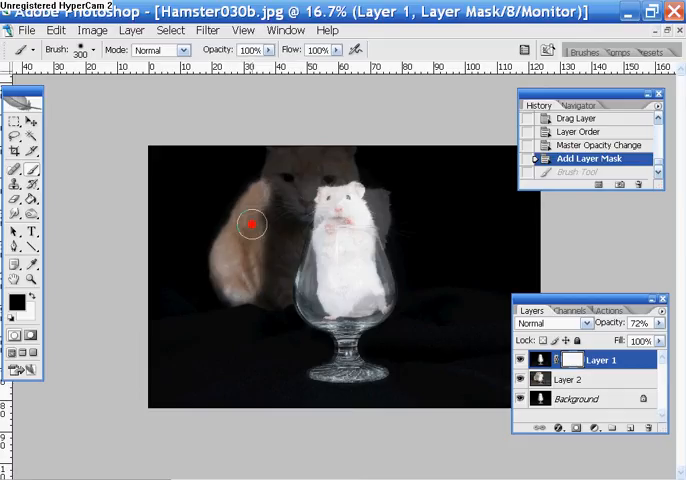
{"action": "mouse_move", "coordinate": [283, 254]}
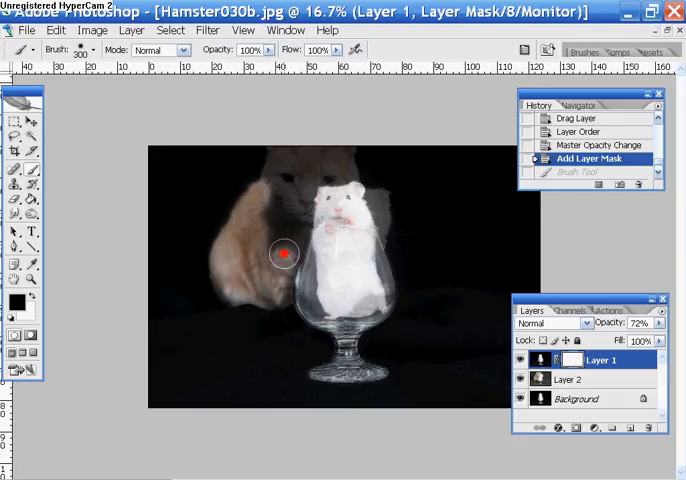
{"action": "mouse_move", "coordinate": [297, 208]}
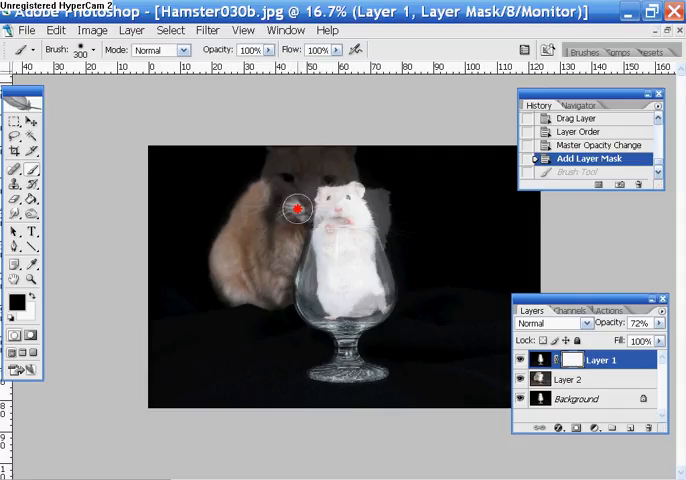
{"action": "left_click_drag", "start_coordinate": [296, 208], "coordinate": [287, 154]}
{"action": "type", "text": "30"}
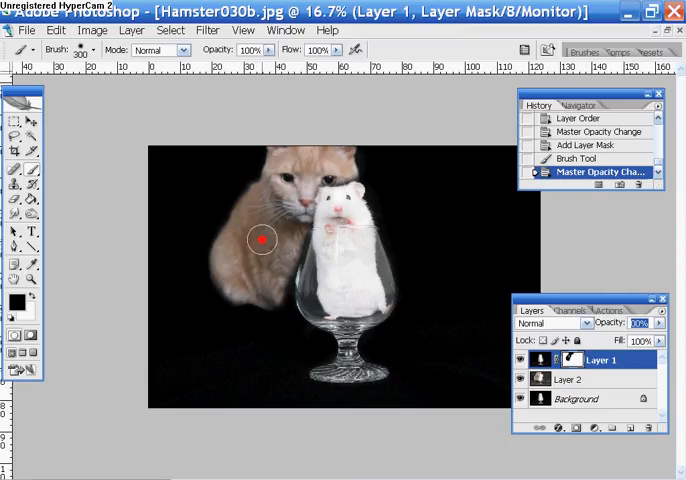
- Zoom in and touch up the mask near the cat's head with a 100 px brush
{"action": "left_click", "coordinate": [290, 195]}
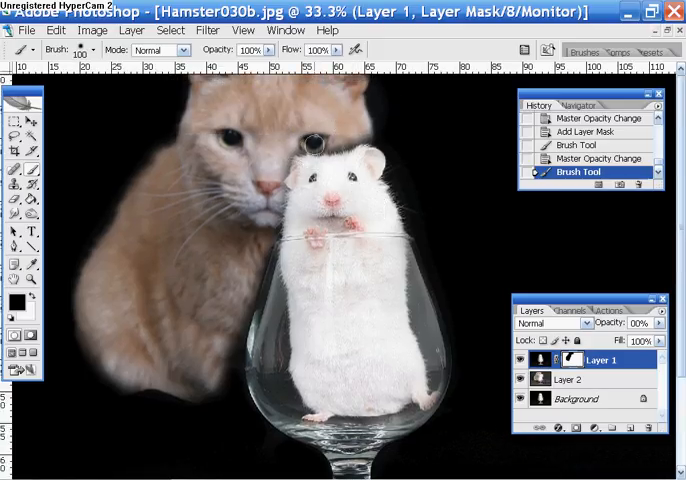
{"action": "left_click", "coordinate": [325, 147]}
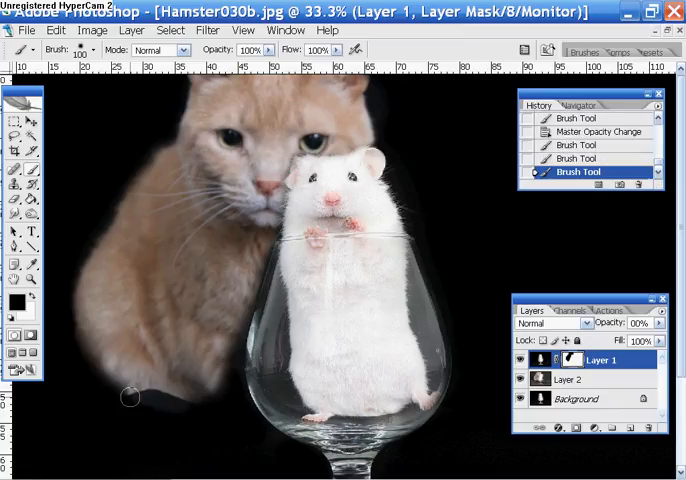
{"action": "mouse_move", "coordinate": [157, 386]}
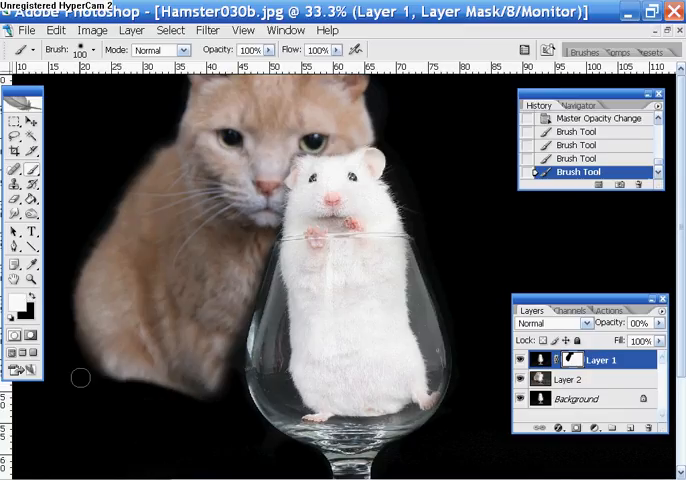
{"action": "mouse_move", "coordinate": [384, 303]}
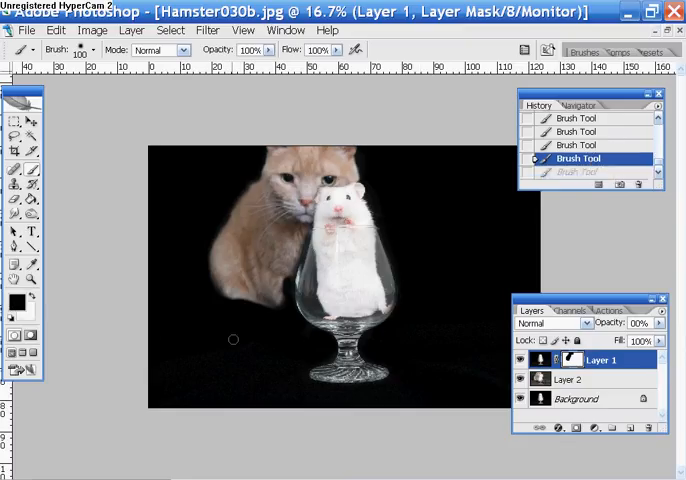
- Touch up Layer 1's mask near the cat's chest so the cat shows behind the glass
{"action": "left_click", "coordinate": [285, 298]}
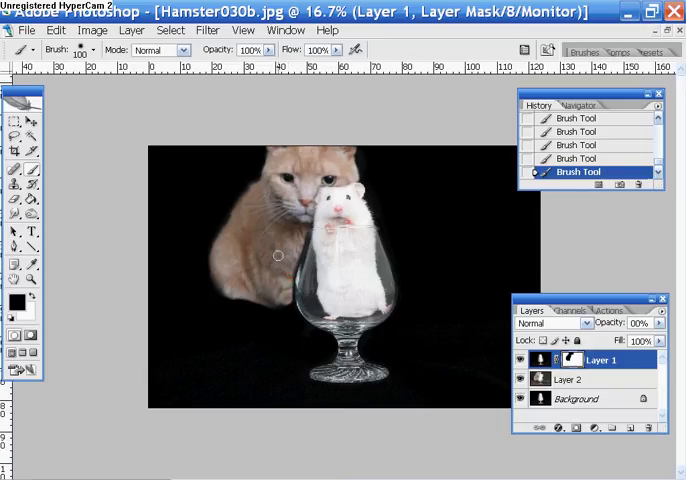
{"action": "mouse_move", "coordinate": [437, 273]}
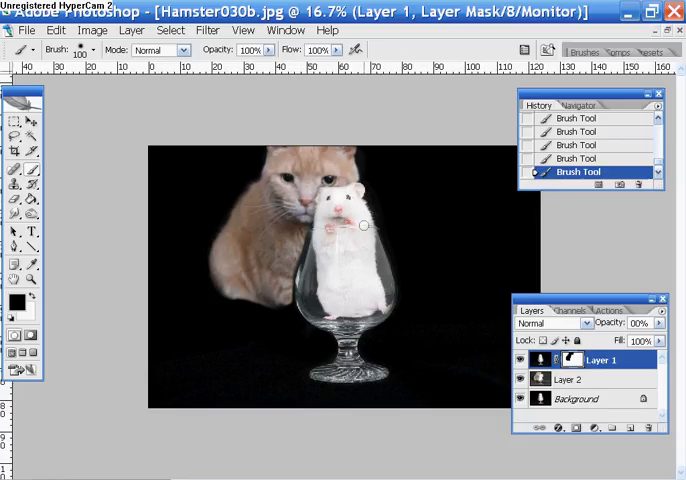
{"action": "mouse_move", "coordinate": [582, 379]}
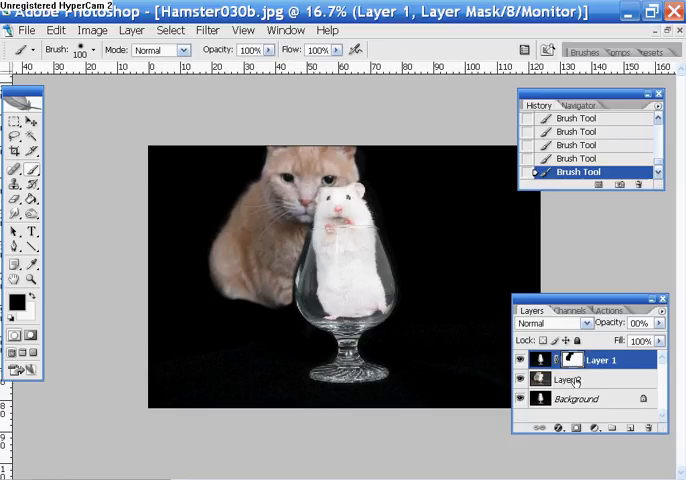
- Select Layer 2 and lower the cat layer's opacity to 34%
{"action": "left_click", "coordinate": [570, 378]}
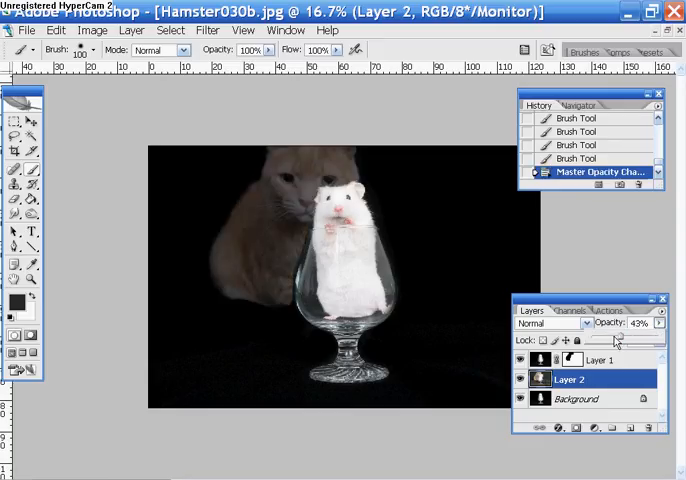
{"action": "left_click_drag", "start_coordinate": [618, 335], "coordinate": [595, 335]}
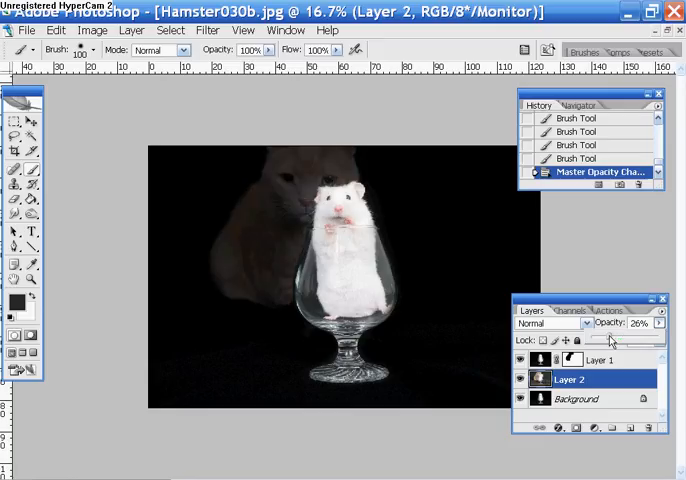
{"action": "left_click_drag", "start_coordinate": [602, 340], "coordinate": [614, 340]}
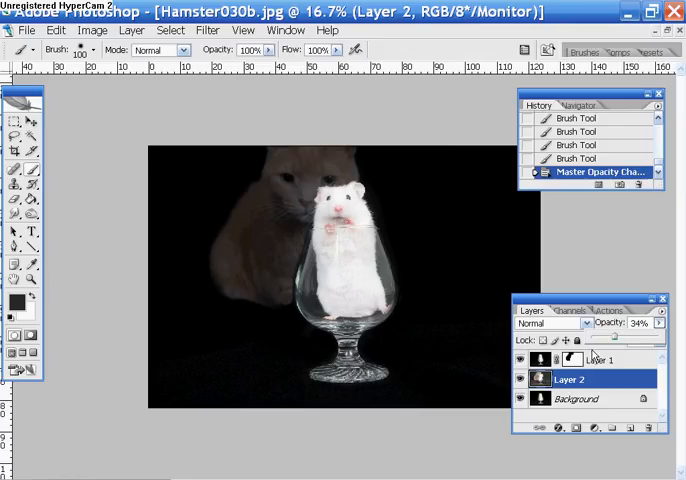
{"action": "mouse_move", "coordinate": [590, 356]}
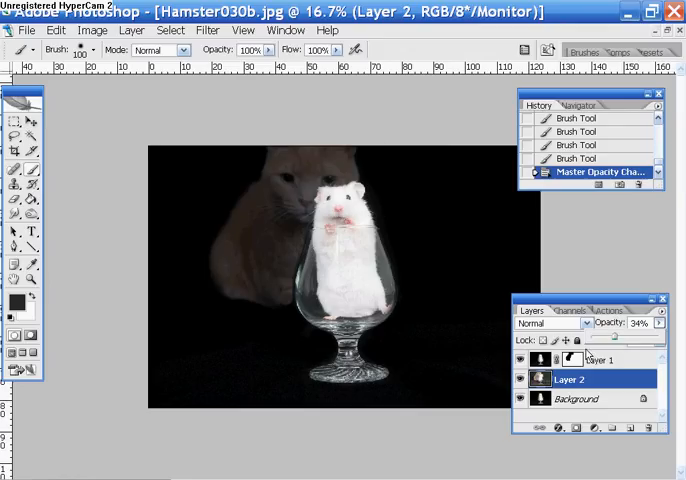
{"action": "mouse_move", "coordinate": [480, 361]}
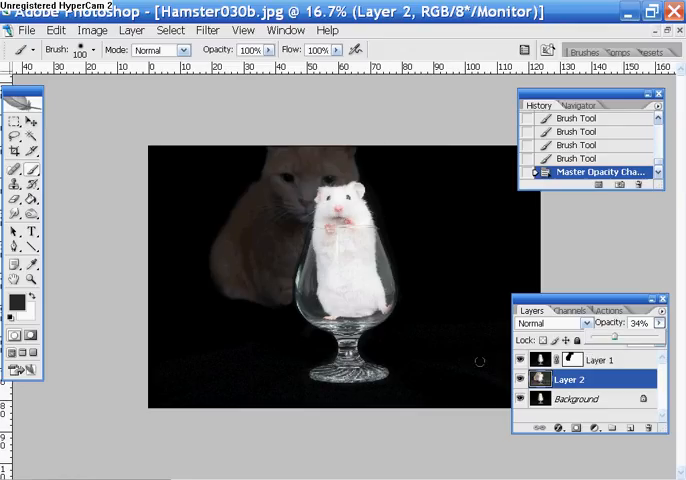
{"action": "mouse_move", "coordinate": [464, 356]}
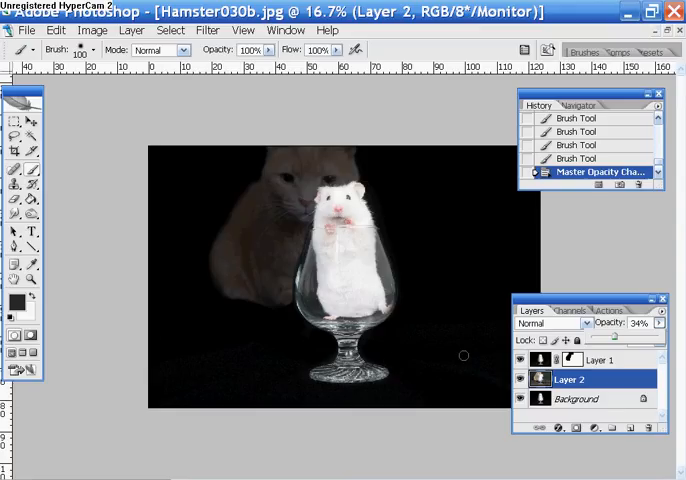
- Paint soft 700 px low-opacity strokes on Layer 1's mask to fade the cat's lower body into black
{"action": "left_click", "coordinate": [571, 360]}
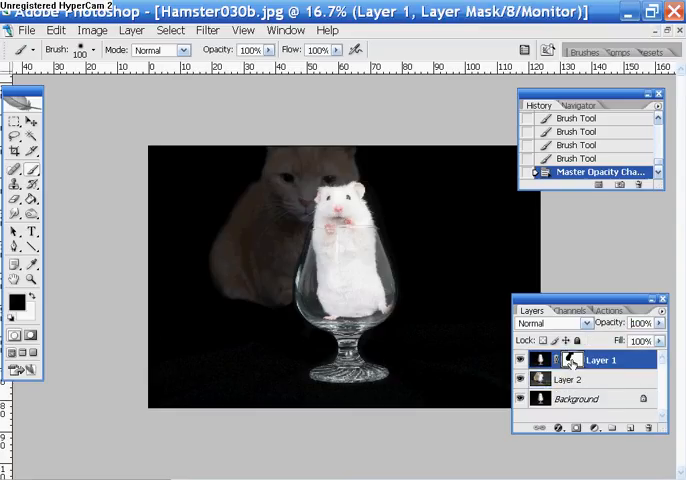
{"action": "mouse_move", "coordinate": [262, 276]}
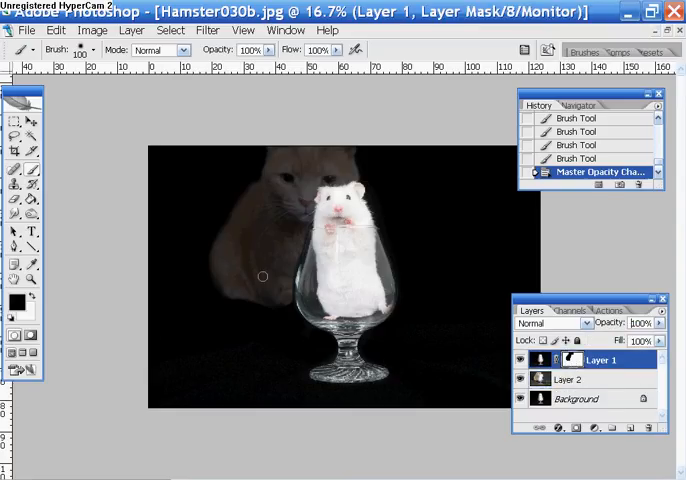
{"action": "mouse_move", "coordinate": [42, 170]}
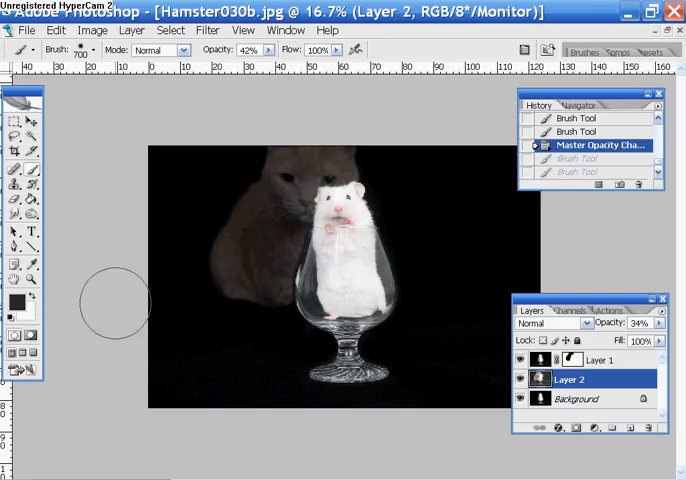
{"action": "mouse_move", "coordinate": [267, 300]}
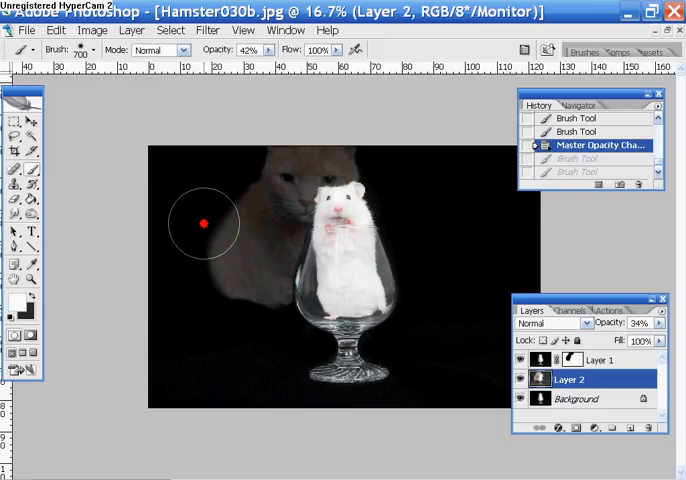
{"action": "left_click", "coordinate": [220, 230]}
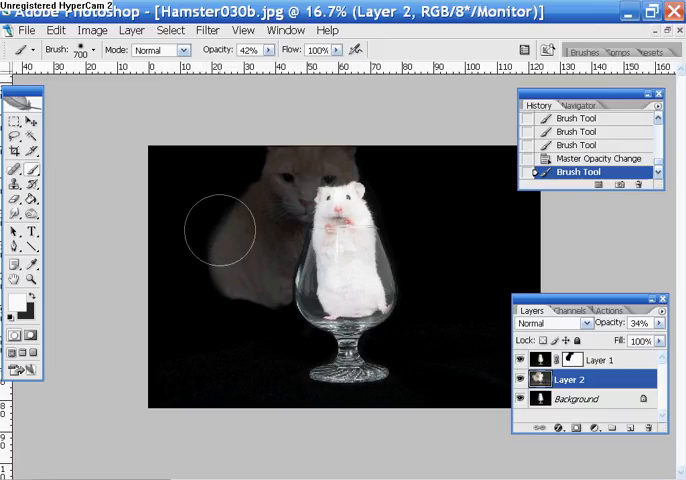
{"action": "left_click", "coordinate": [600, 158]}
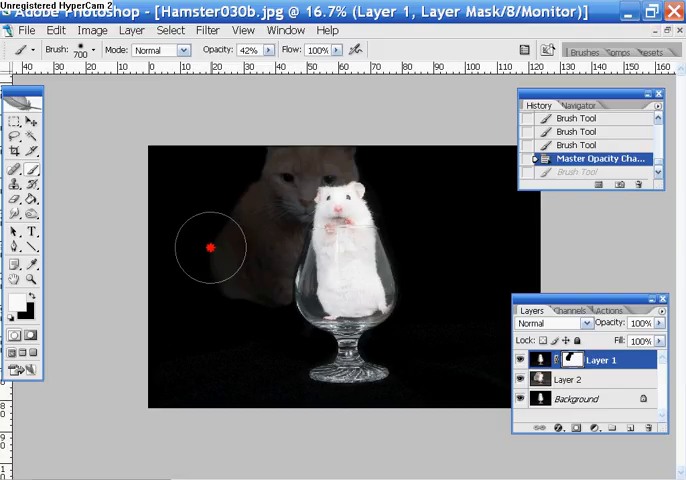
{"action": "mouse_move", "coordinate": [258, 320]}
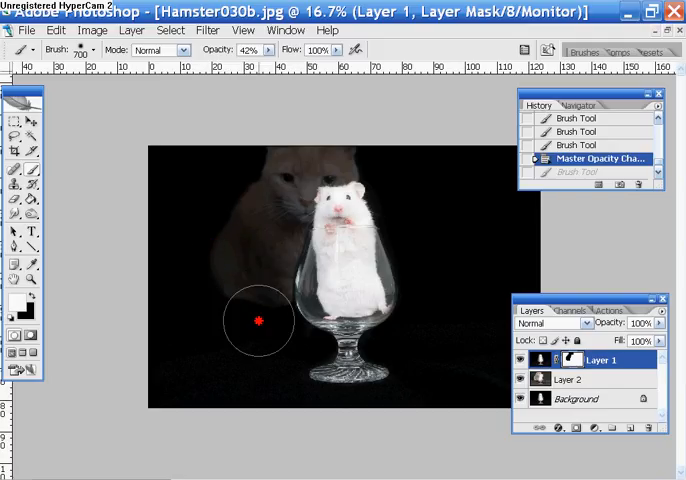
{"action": "left_click", "coordinate": [258, 320]}
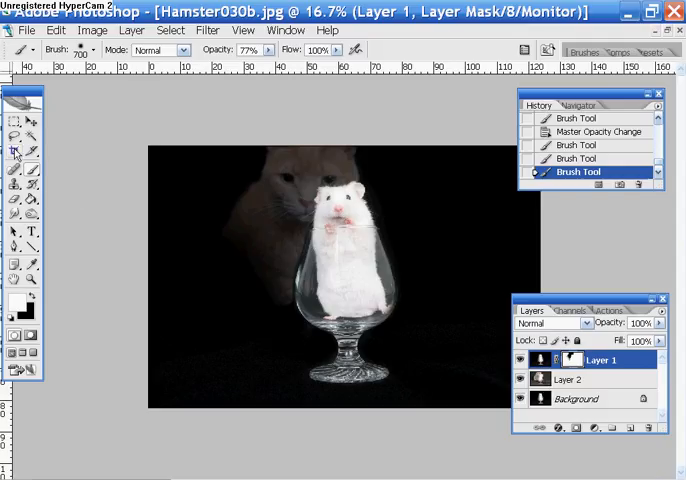
- Switch to the Crop tool for an 8 x 10 inch, 300 ppi portrait crop
{"action": "left_click", "coordinate": [17, 152]}
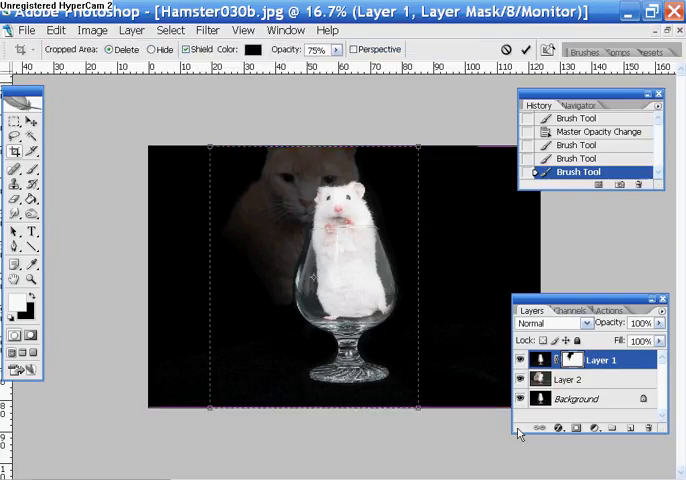
{"action": "mouse_move", "coordinate": [547, 399]}
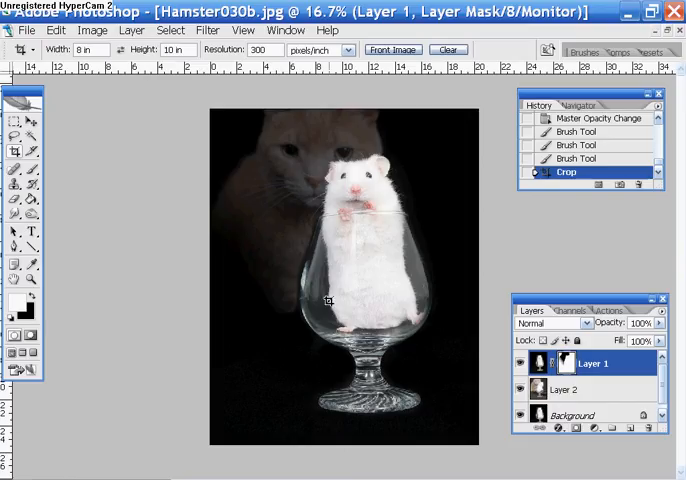
{"action": "mouse_move", "coordinate": [408, 307]}
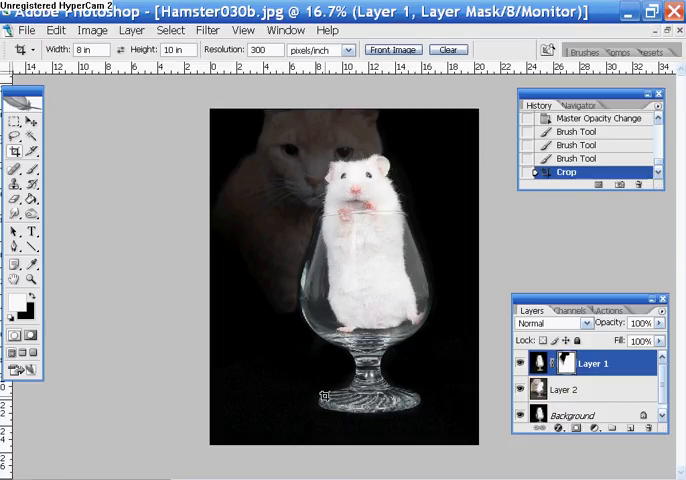
{"action": "mouse_move", "coordinate": [318, 397]}
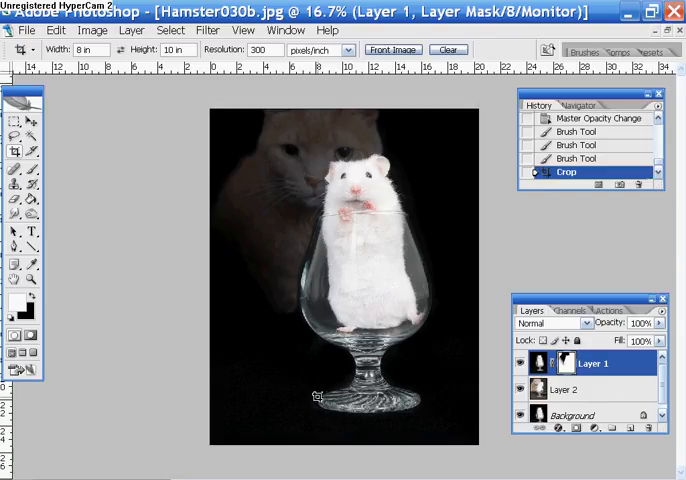